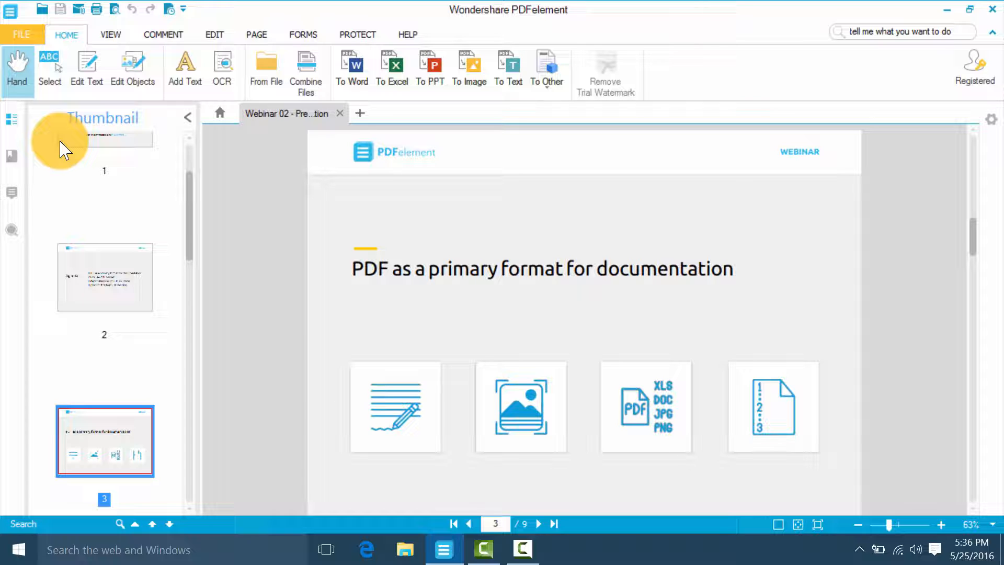
# Advance the webinar deck to the next slide, page 4 on PDF benefits
pyautogui.click(538, 524)
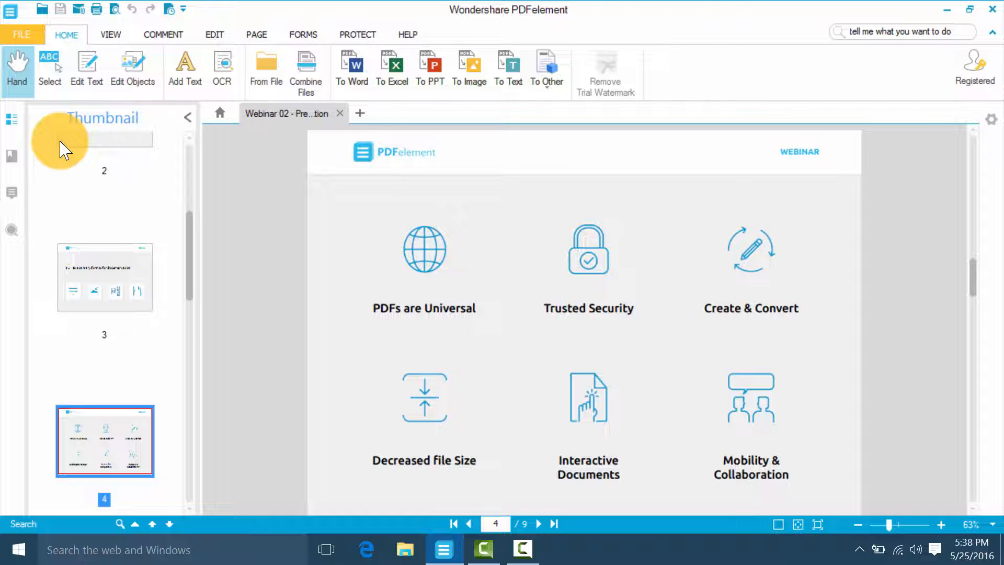
pyautogui.moveTo(99, 230)
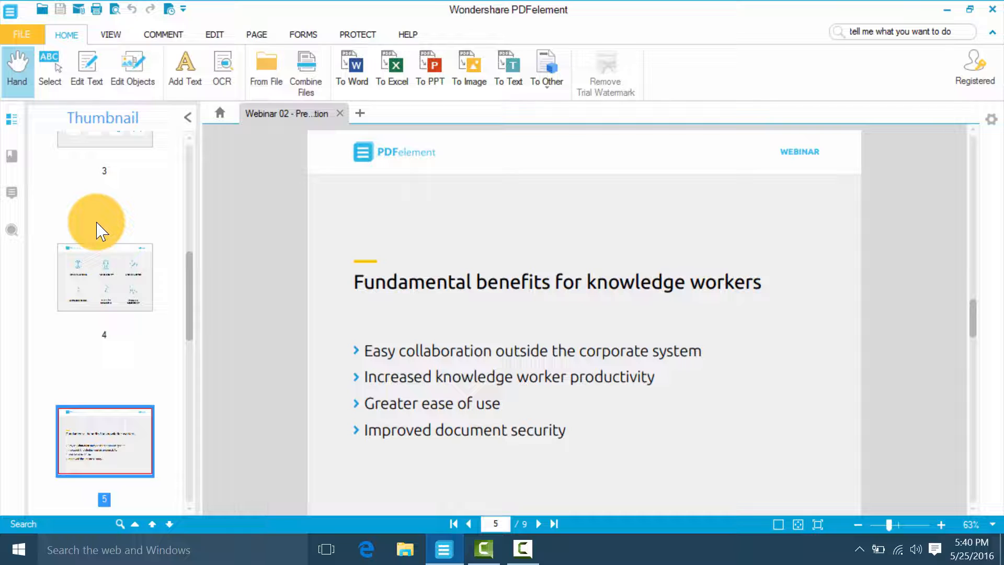
# Show page 6, 'Major categories of PDF solutions', from the thumbnails
pyautogui.click(538, 523)
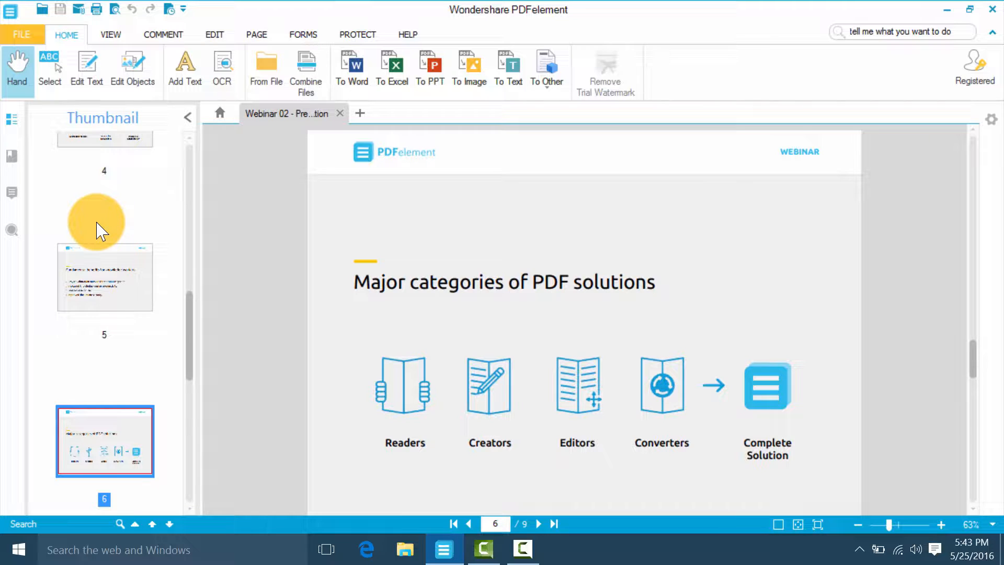
pyautogui.click(538, 524)
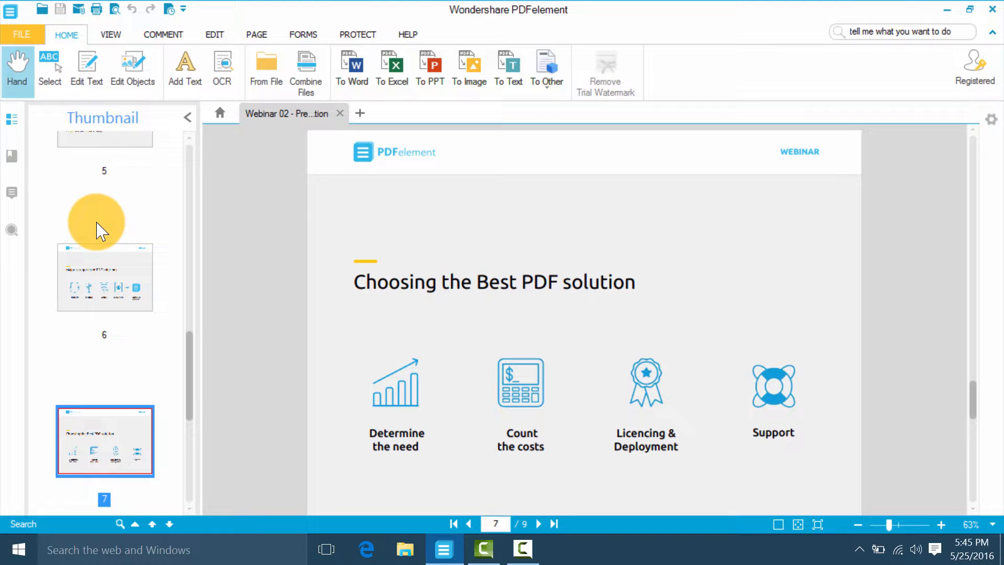
# Open page 8, listing traits like flexible licensing and simple deployment
pyautogui.click(539, 523)
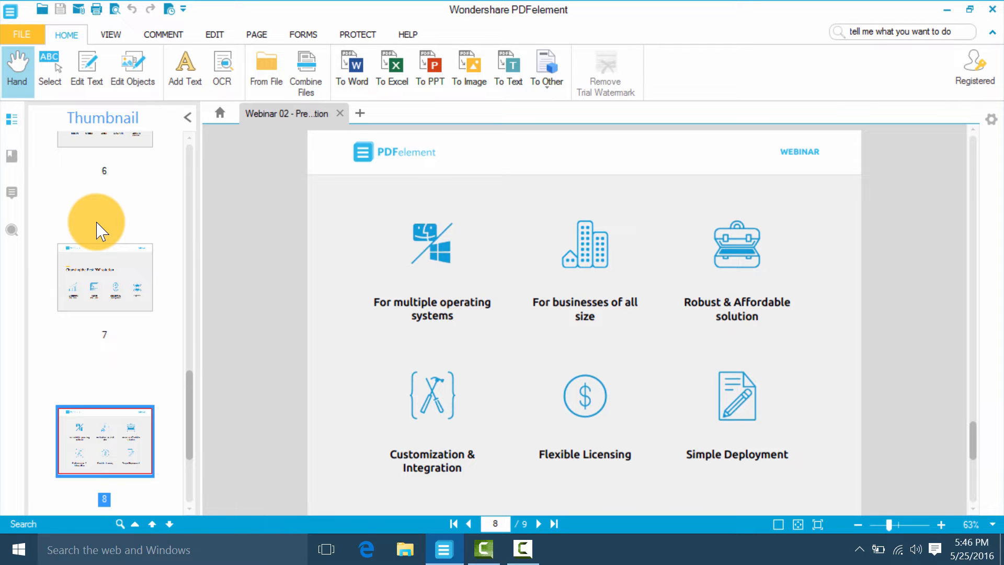
# Jump to page 9, the final 'Thank You' slide
pyautogui.click(538, 524)
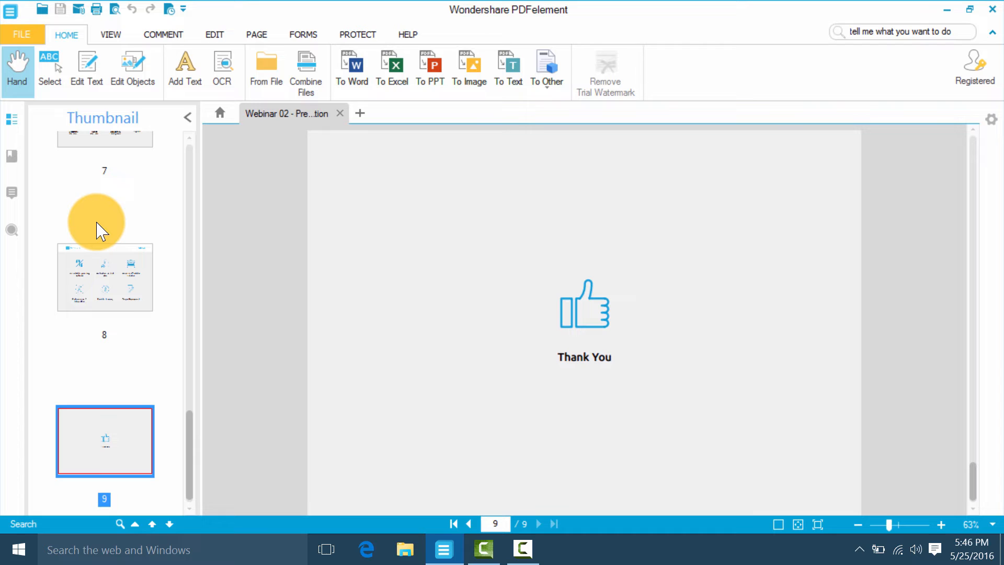